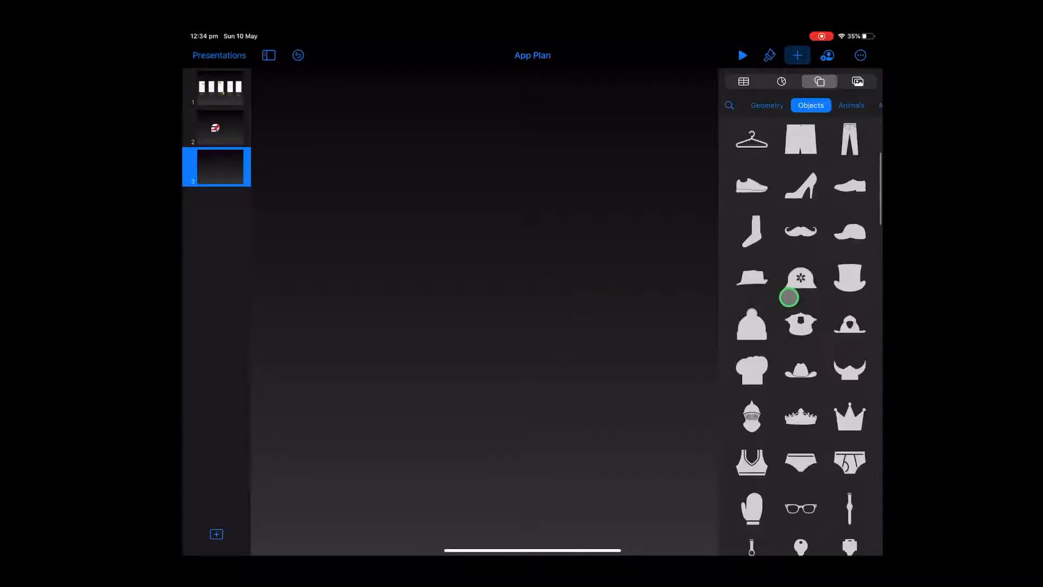
mouse_move(799, 436)
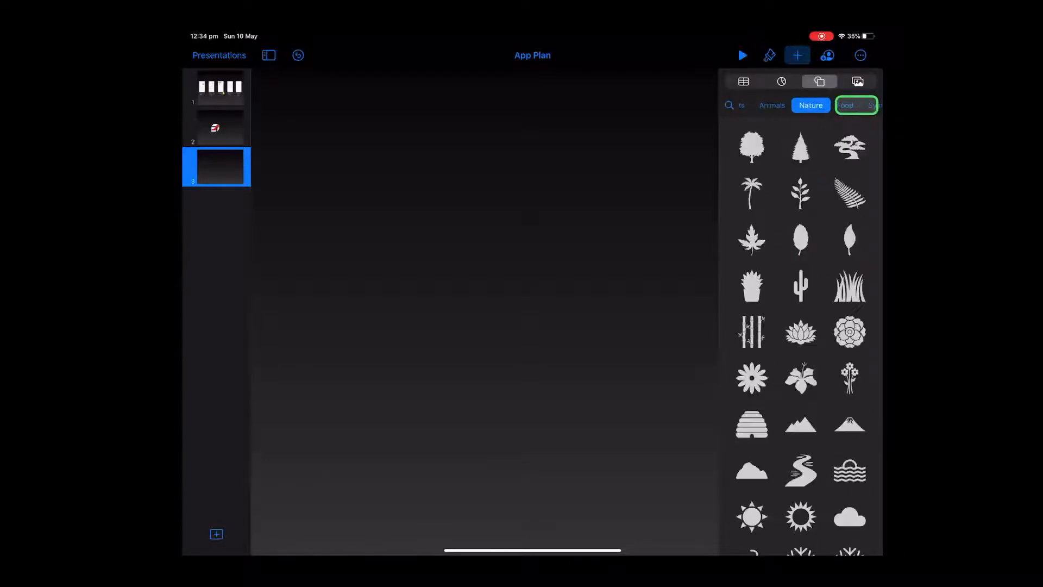
- Insert the lotus shape from the Nature shapes category onto the slide
left_click(850, 332)
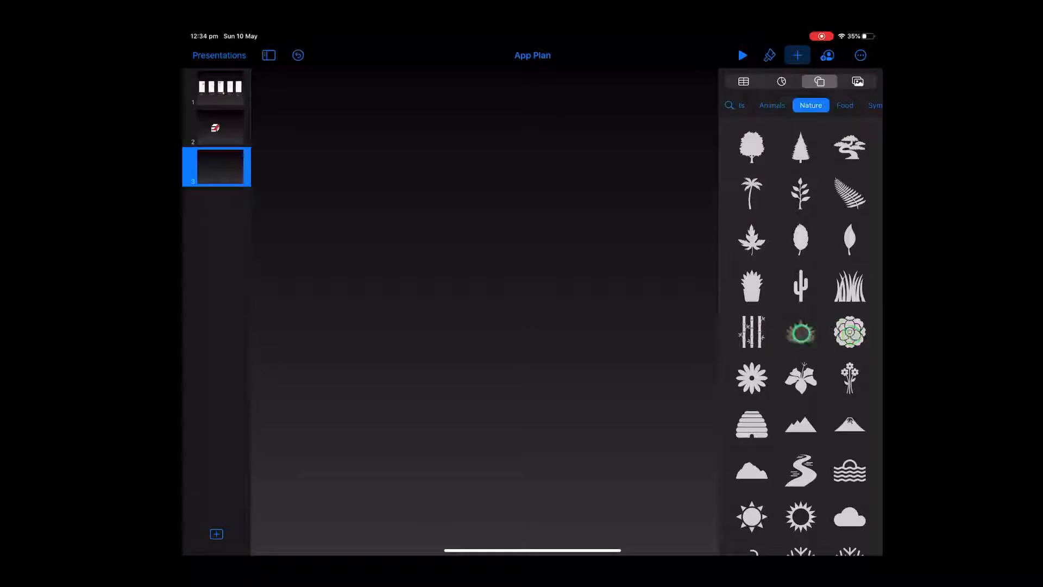
left_click(801, 332)
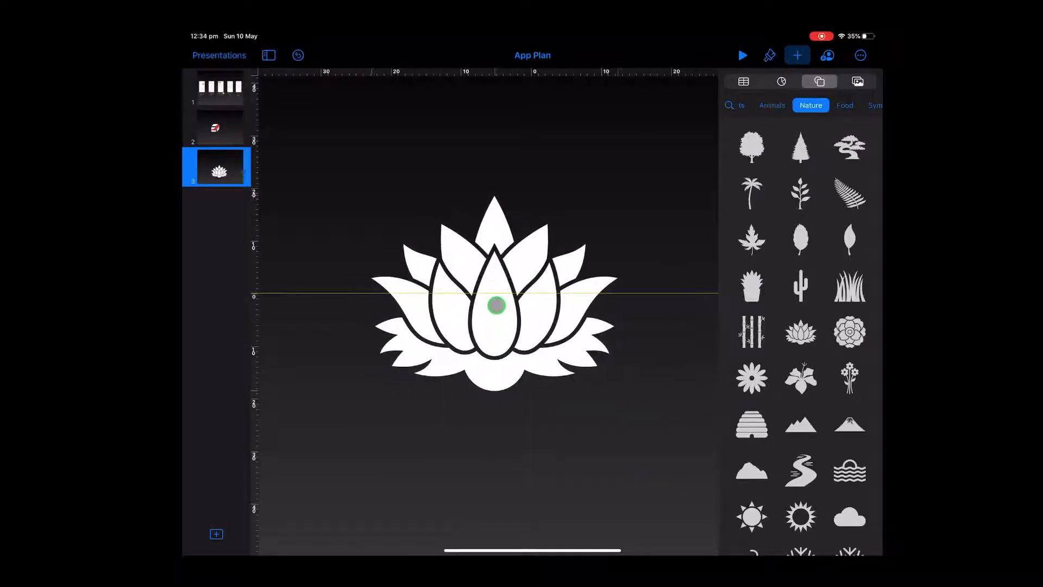
- Break the lotus apart, delete its lower base leaves, and keep only the petals
left_click(494, 305)
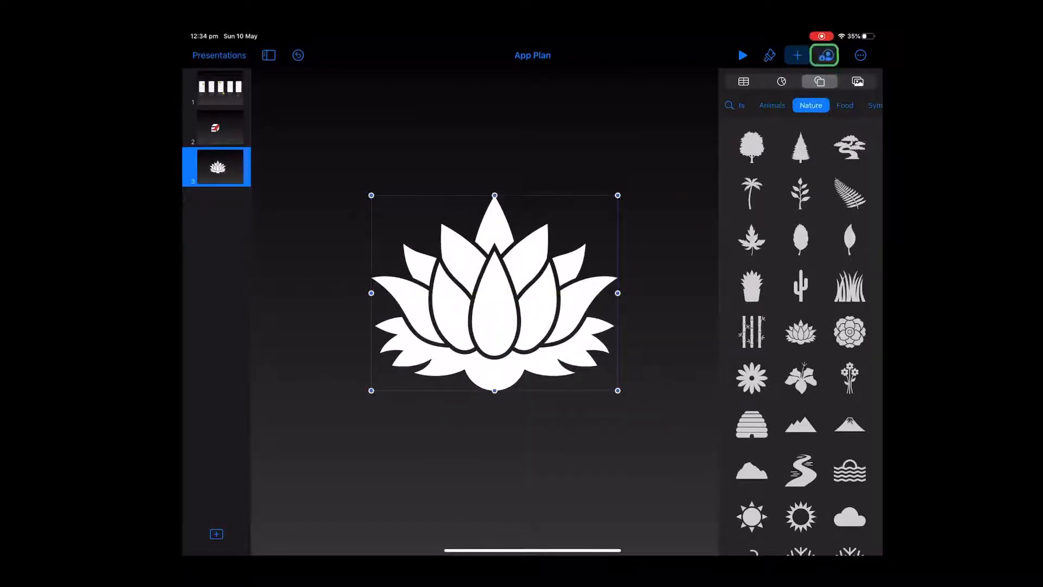
left_click(769, 55)
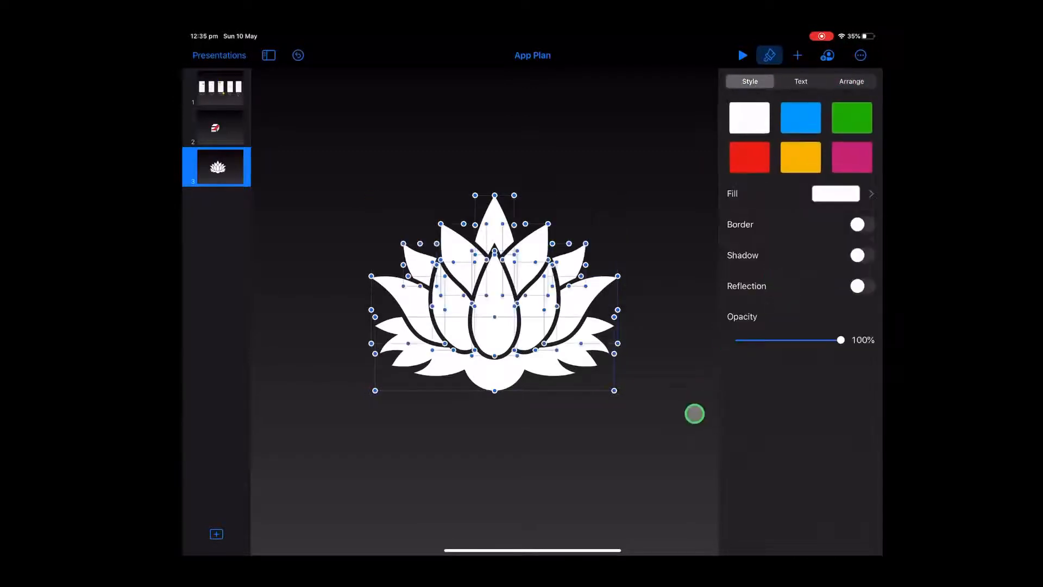
left_click(851, 81)
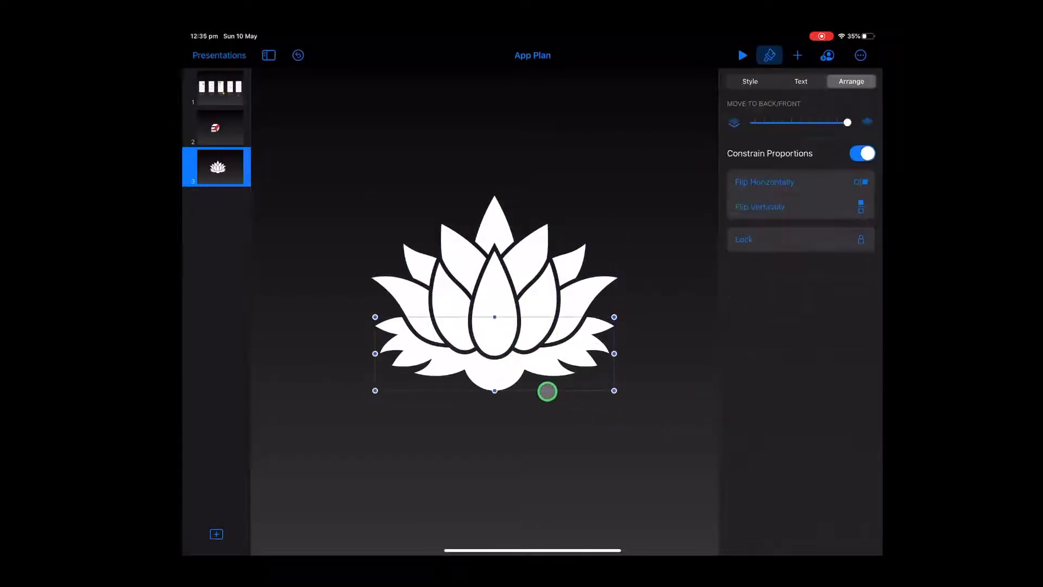
left_click(797, 55)
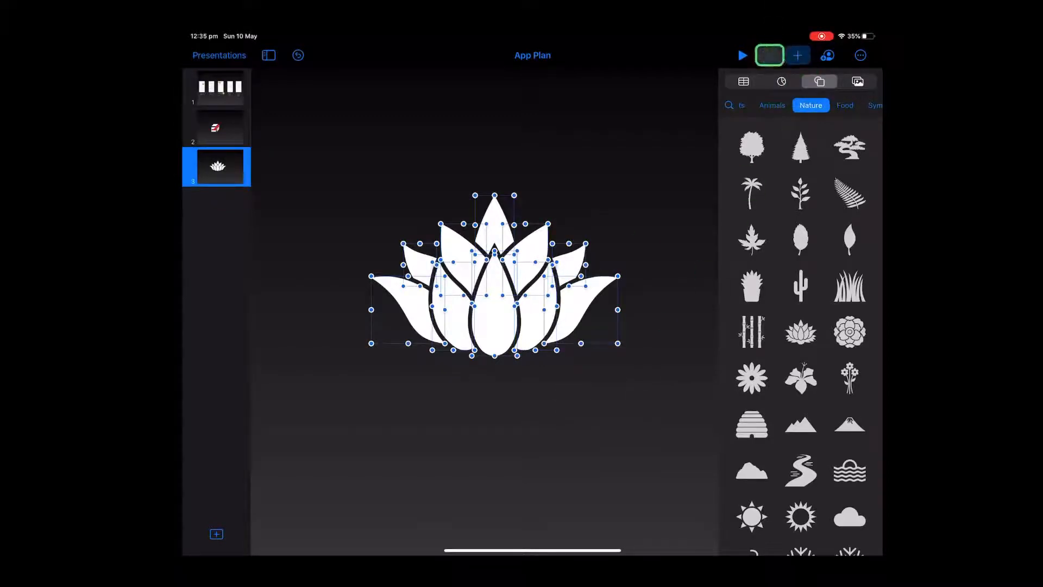
left_click(770, 56)
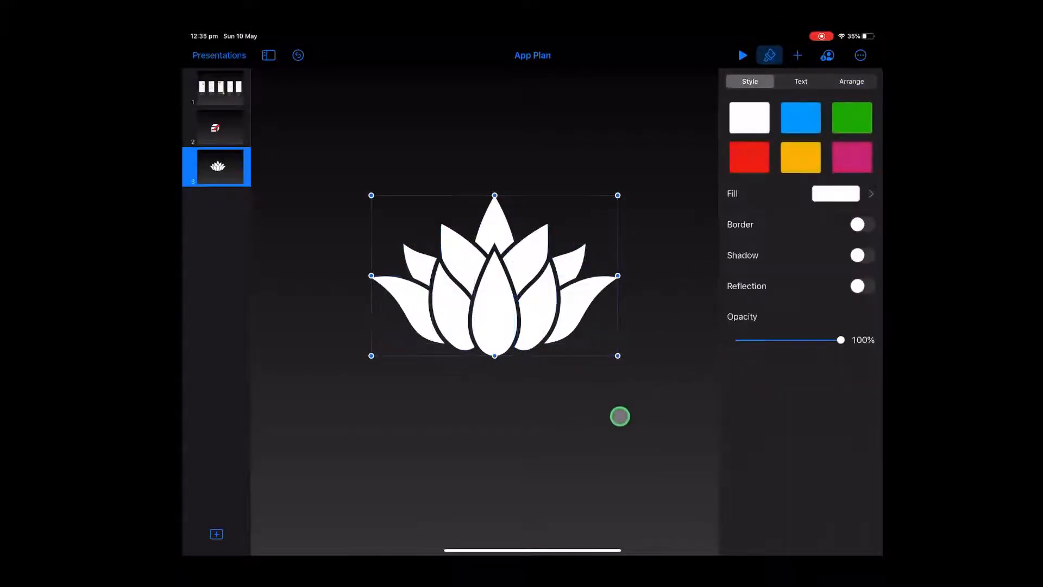
left_click(797, 54)
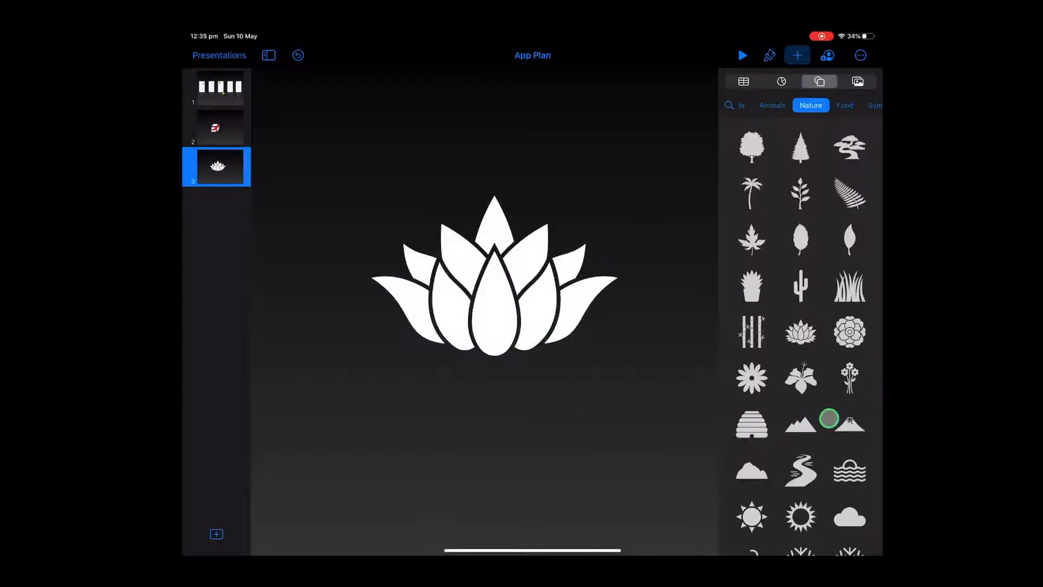
- Insert the waves shape, style it, and break it apart into separate pieces
scroll("down", 3)
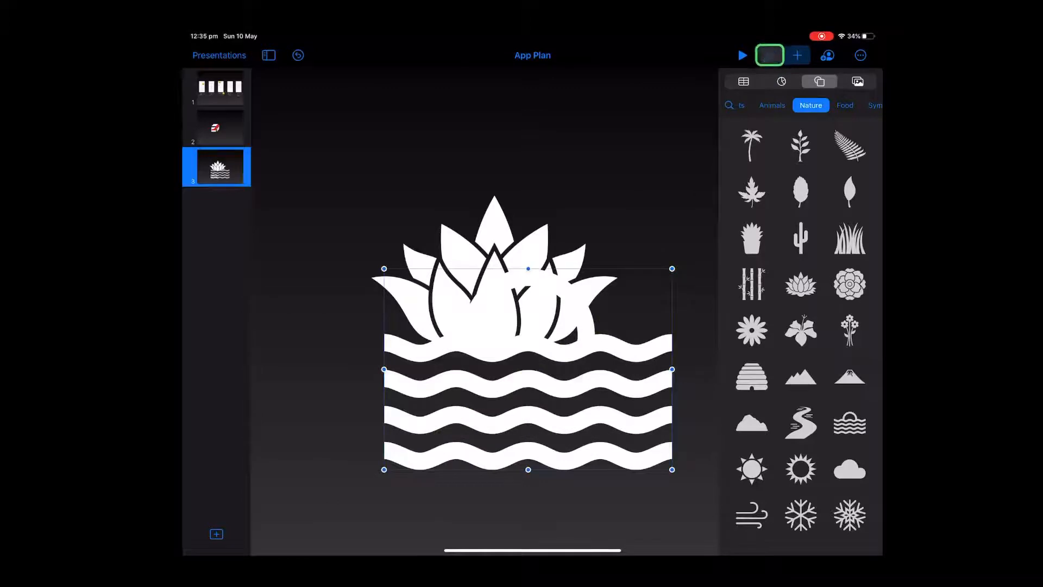
left_click(800, 117)
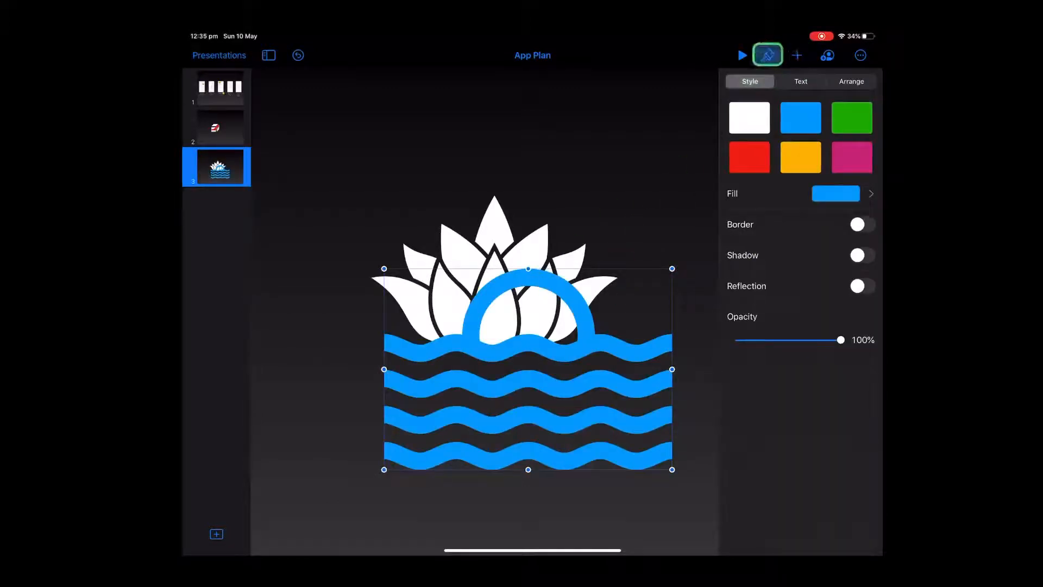
left_click(851, 81)
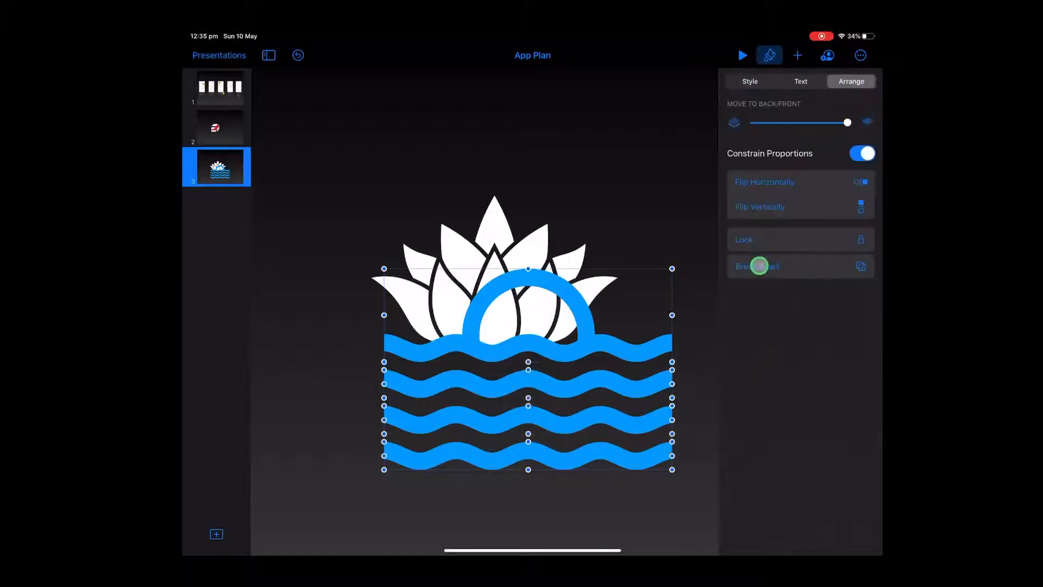
left_click(749, 81)
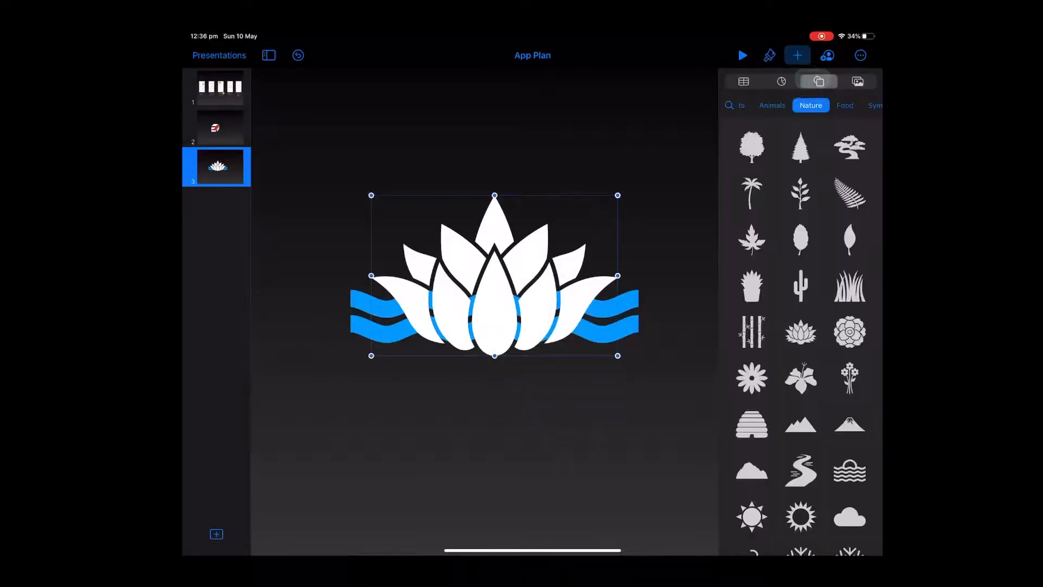
- Scroll to the spiky sun shape and place it over the lotus
scroll("down", 3)
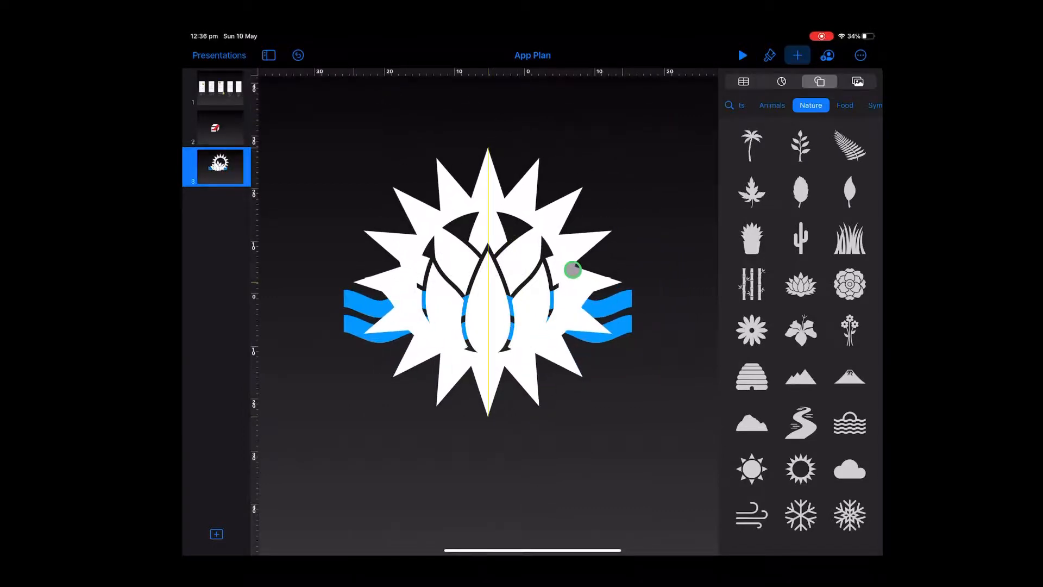
- Fill the sun yellow and arrange a black circle holding the lotus and waves
left_click(572, 269)
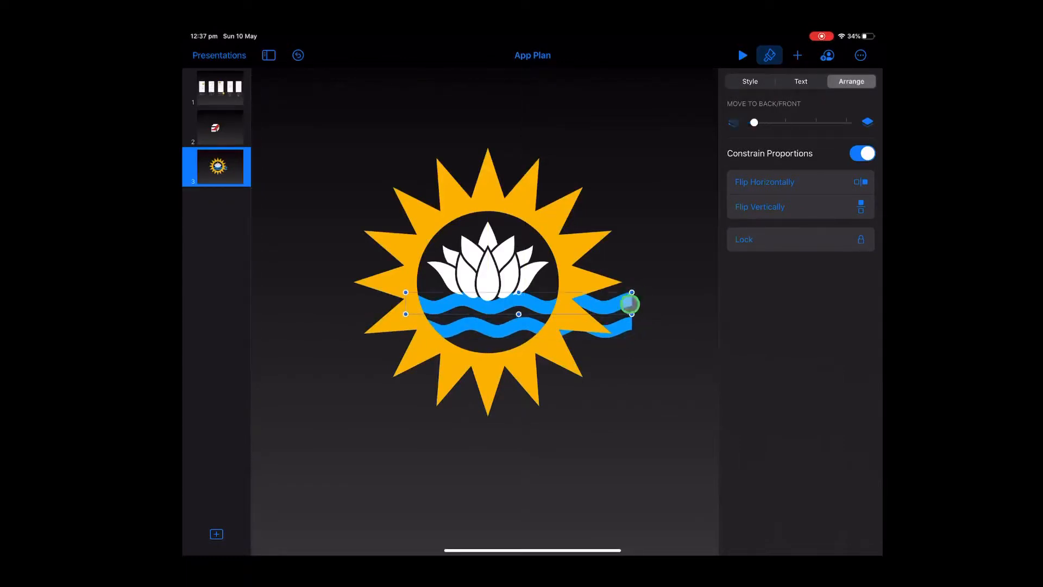
left_click(800, 81)
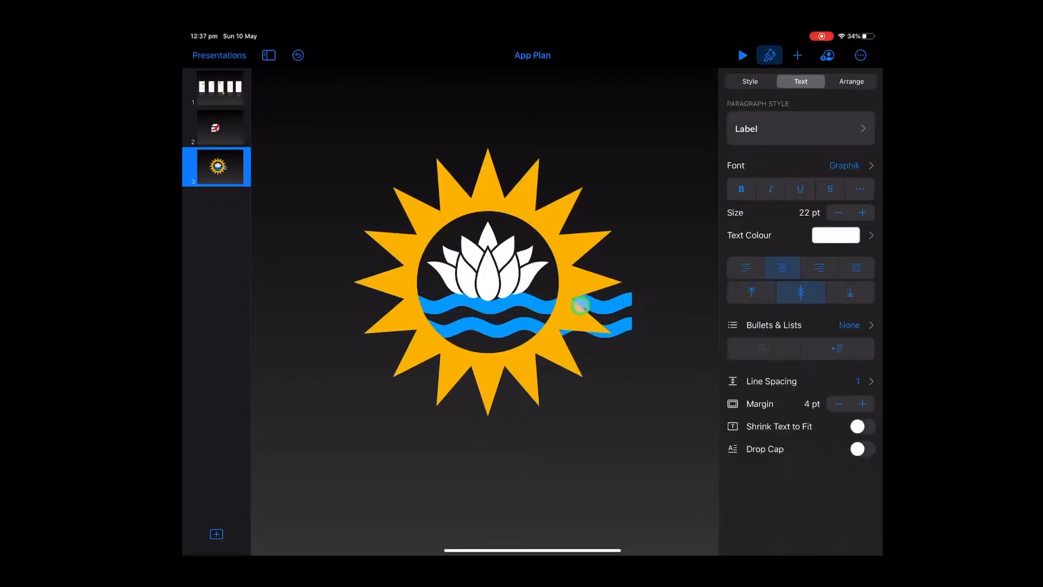